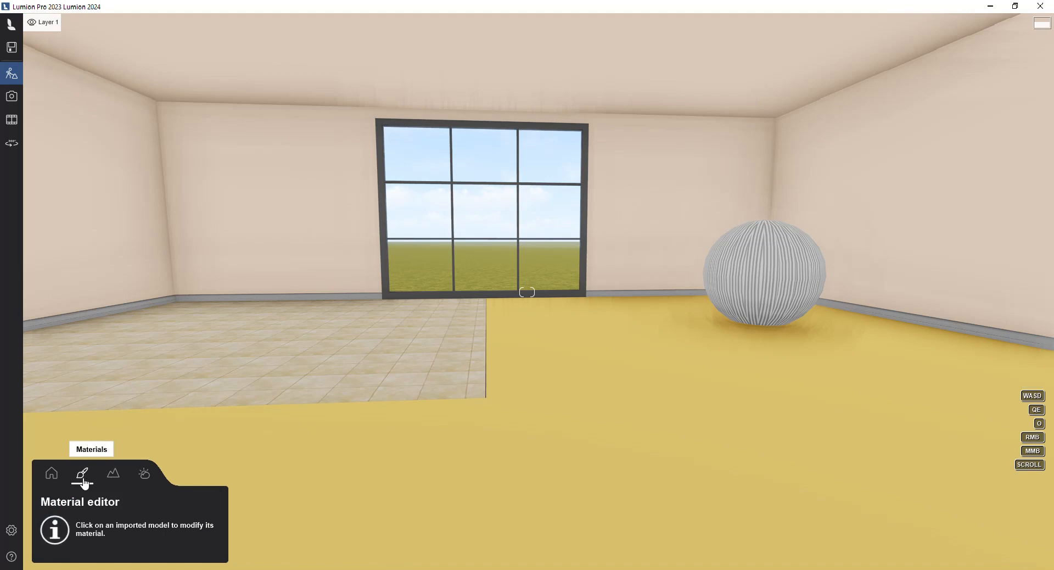
Select the yellow floor surface to bring up its material settings.
left_click(585, 418)
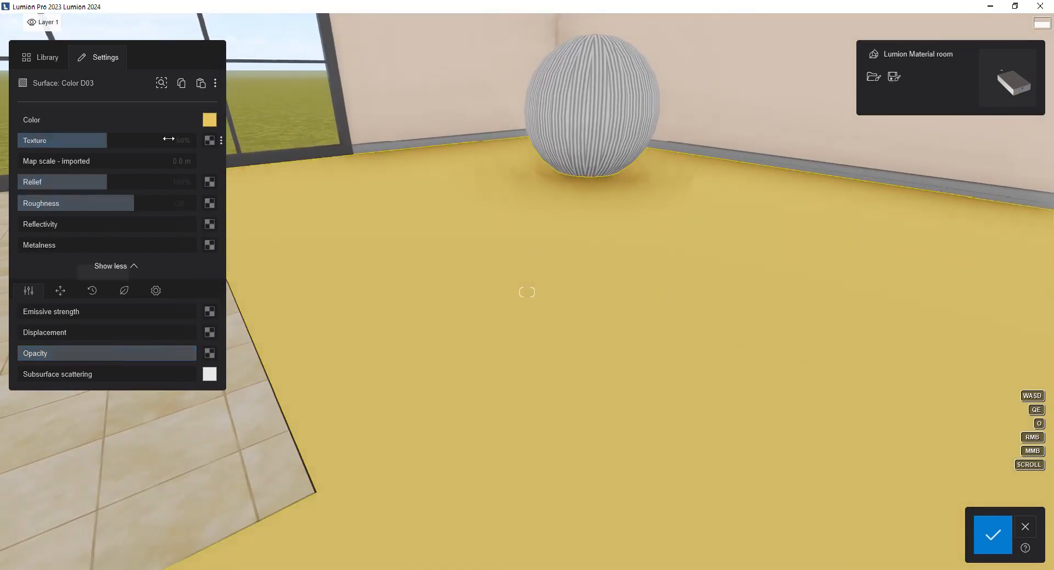
mouse_move(210, 142)
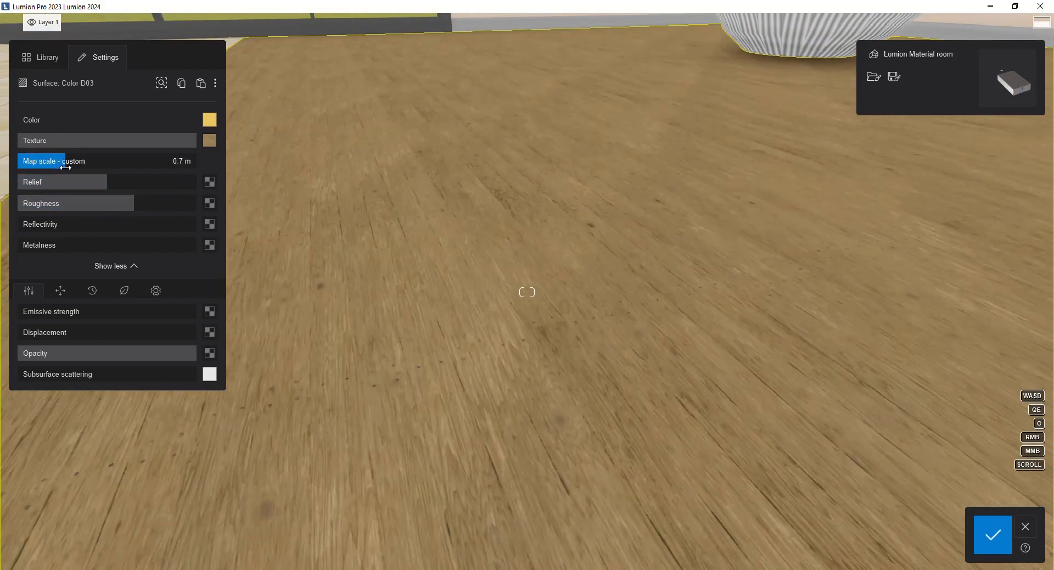
Scale the wood plank texture on the floor to about 0.7 m.
left_click_drag(64, 167, 77, 167)
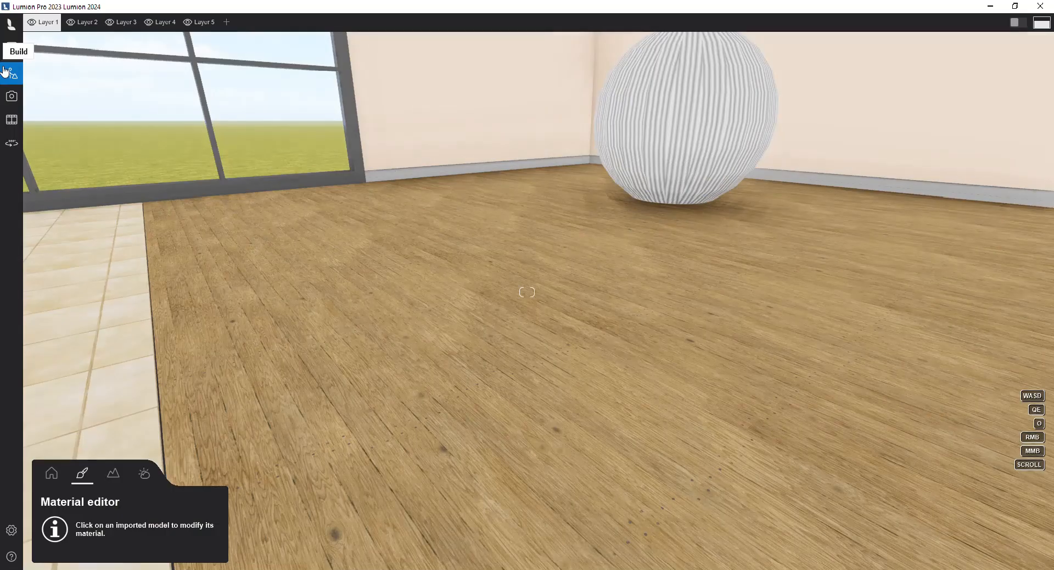
Tint the floor colour #ff0000 and sweep texture strength down to show the red, then back to full.
left_click(493, 334)
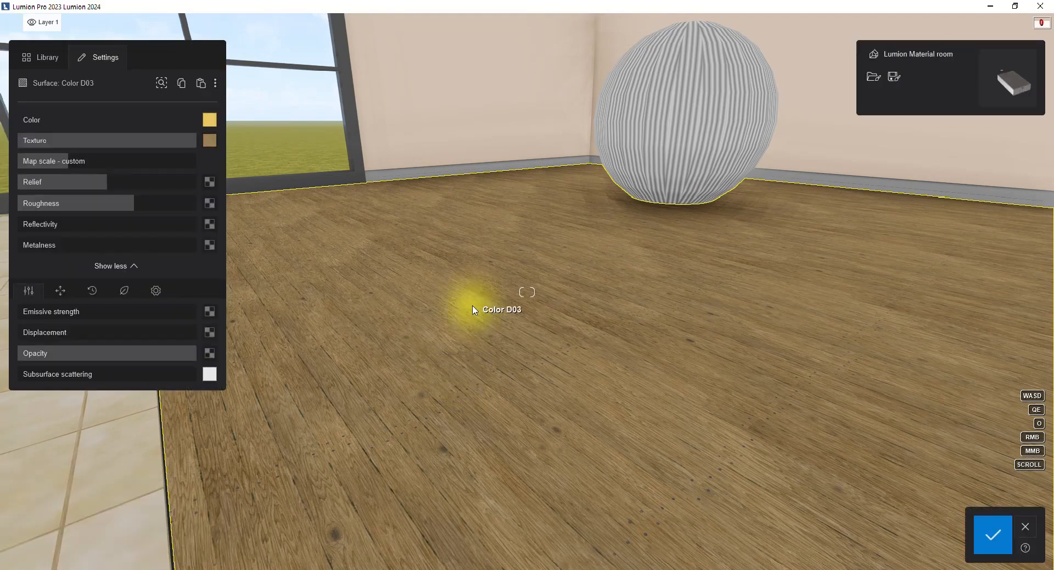
mouse_move(208, 121)
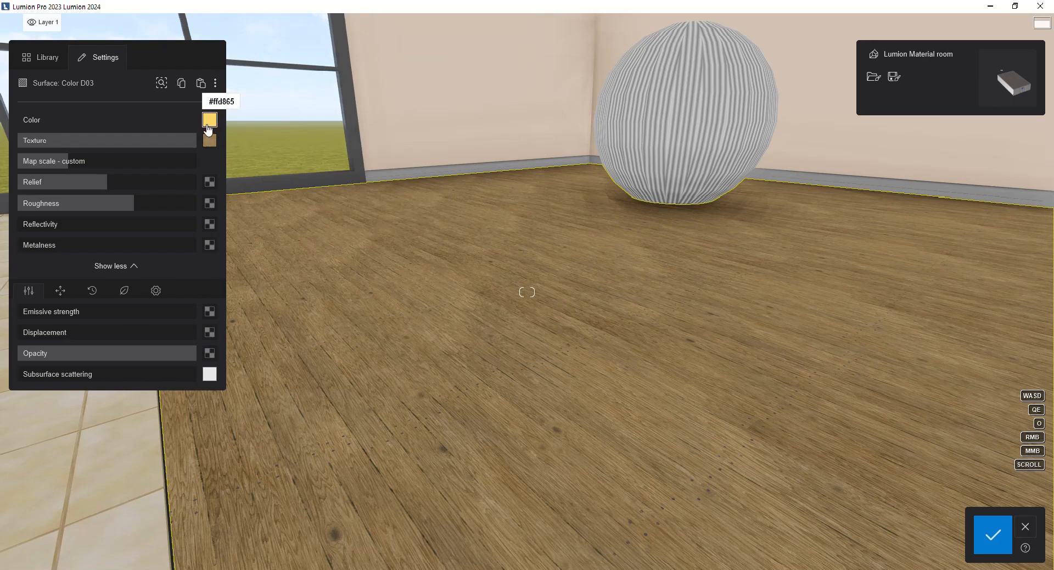
left_click(208, 120)
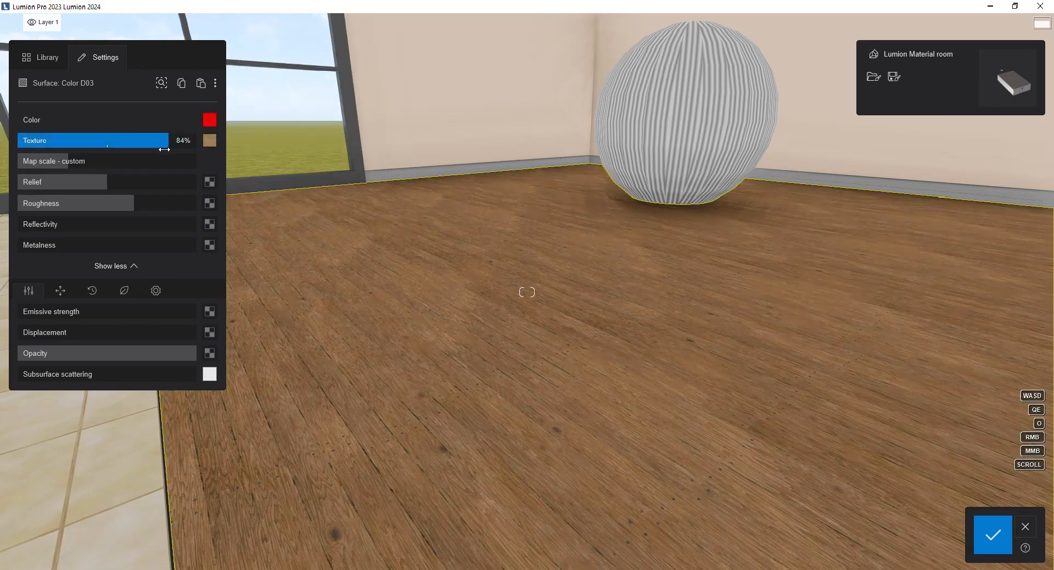
left_click_drag(162, 140, 108, 140)
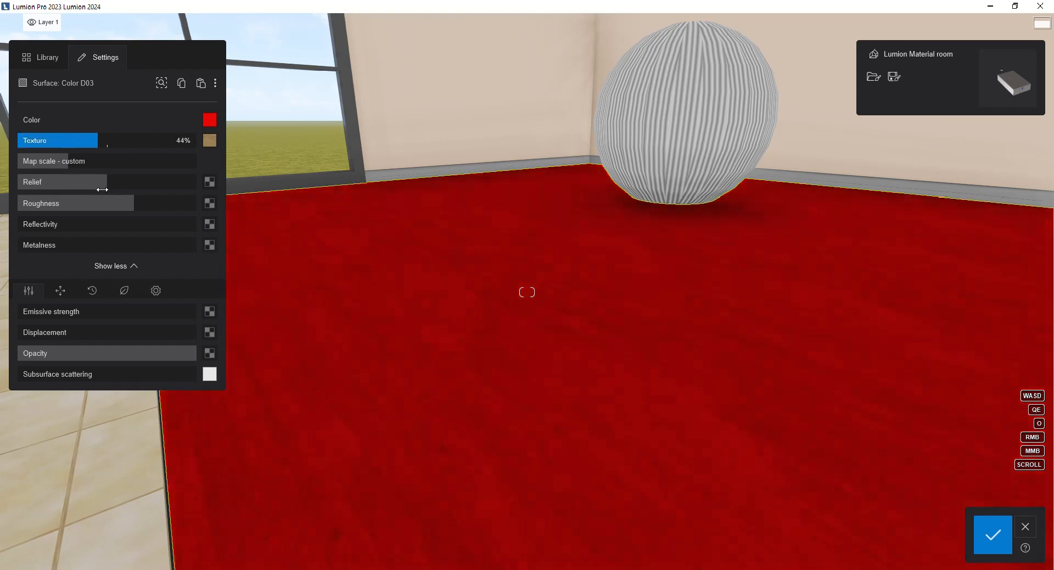
left_click_drag(98, 139, 196, 140)
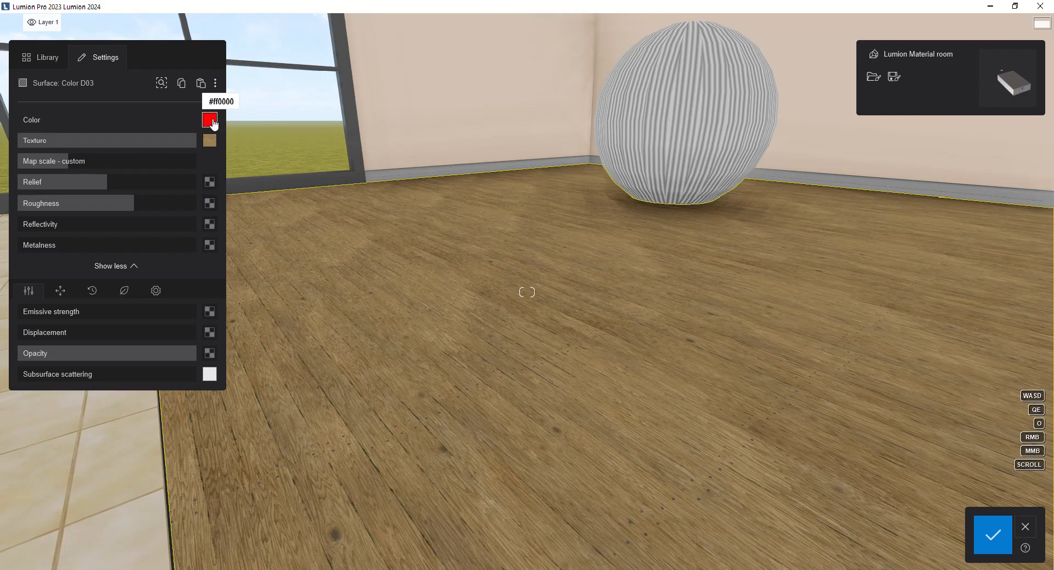
Try black and white tints blended into the wood, then settle on an orange tint.
left_click(209, 119)
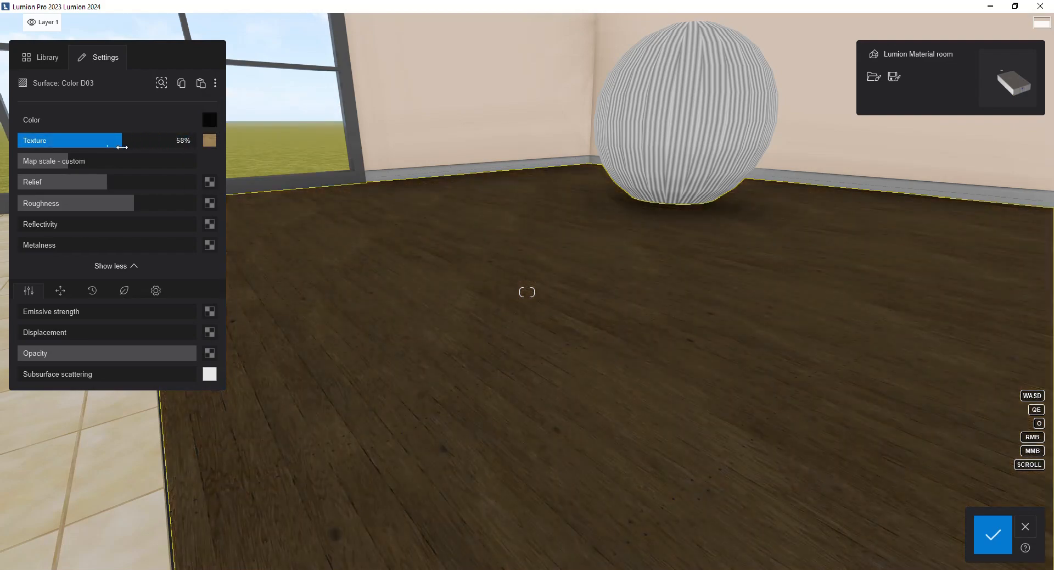
left_click_drag(107, 140, 138, 139)
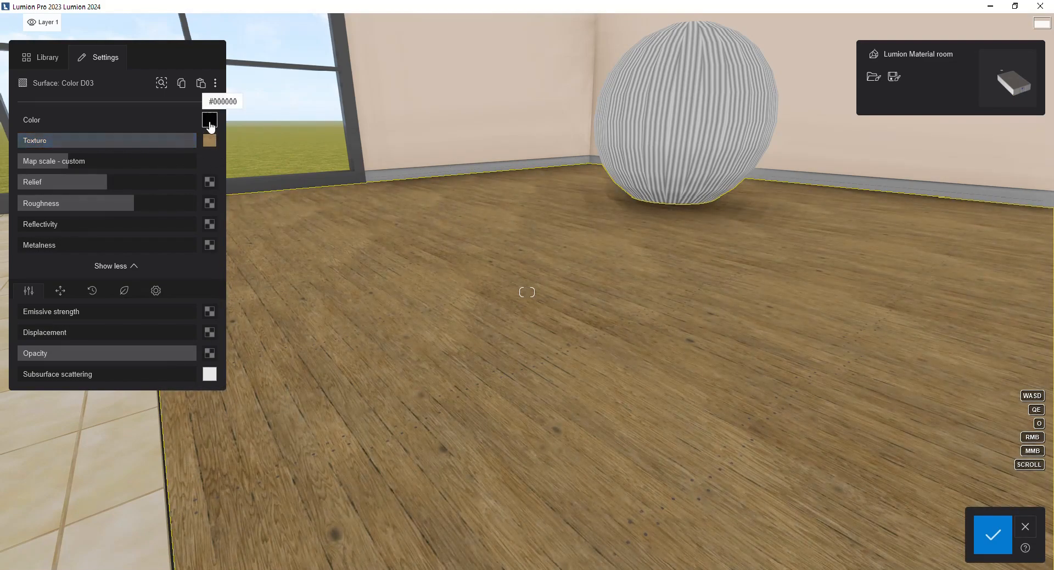
left_click(208, 120)
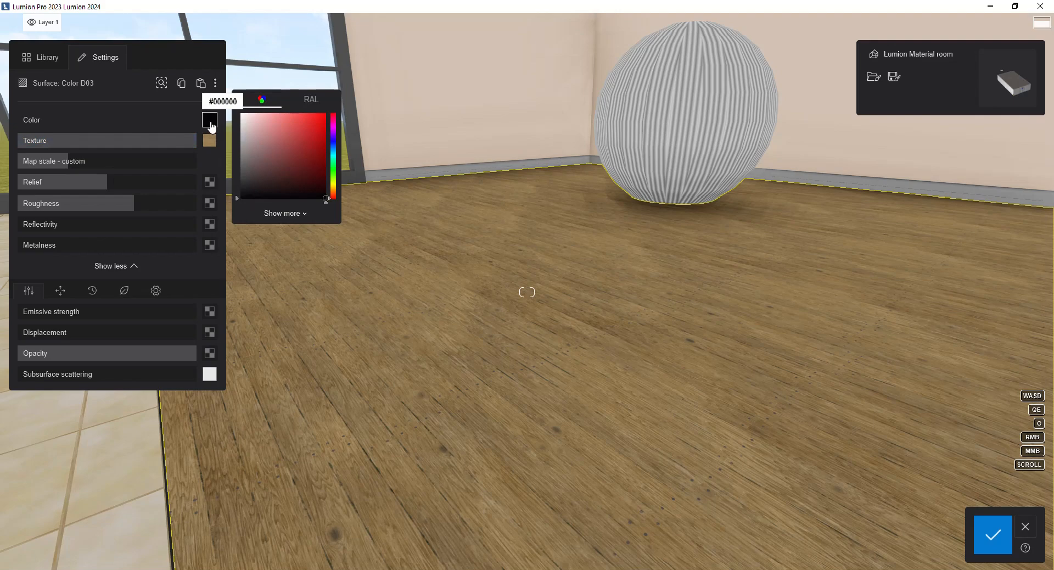
left_click(253, 128)
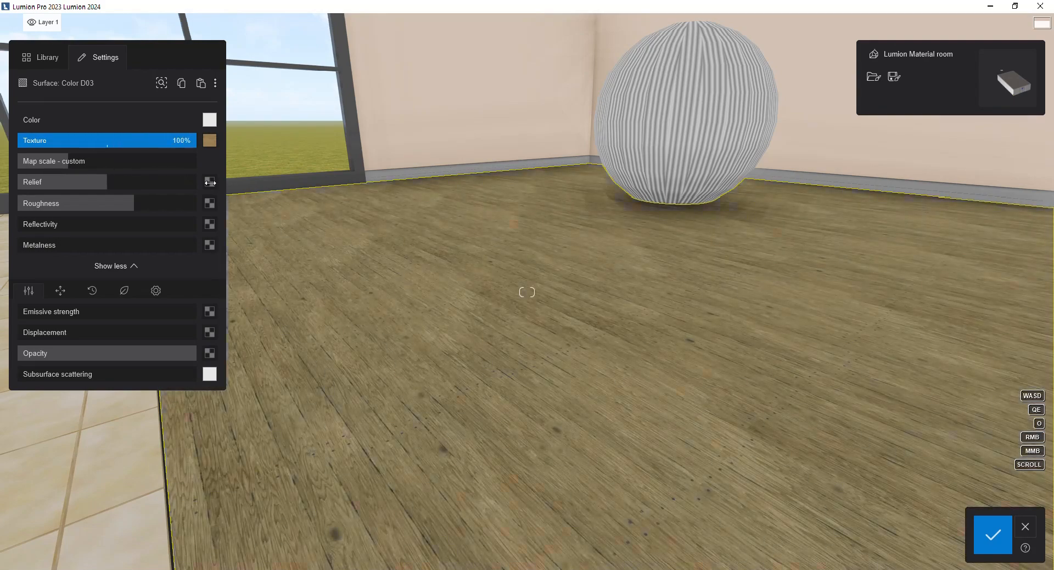
mouse_move(209, 129)
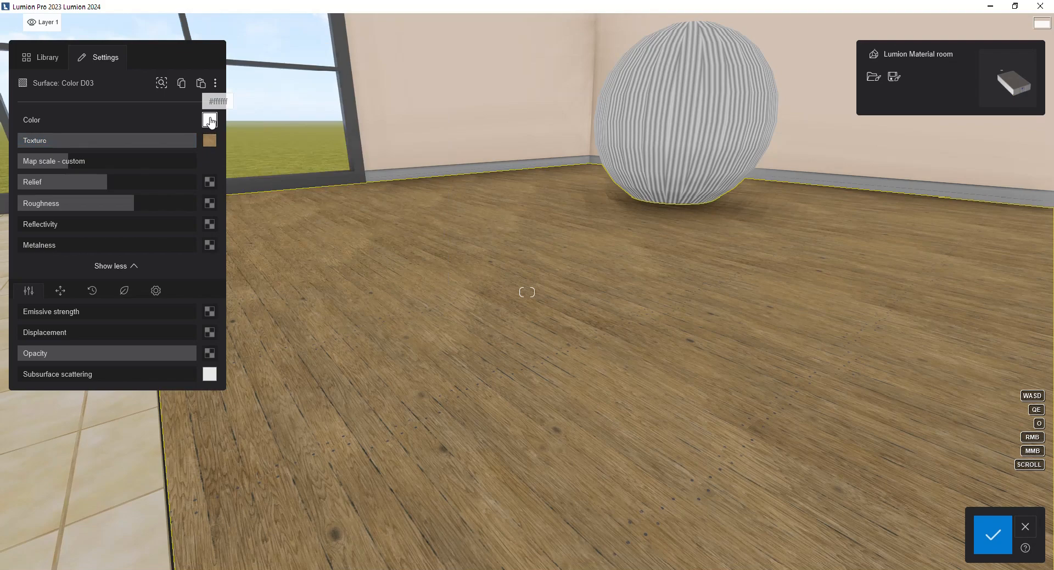
left_click(209, 121)
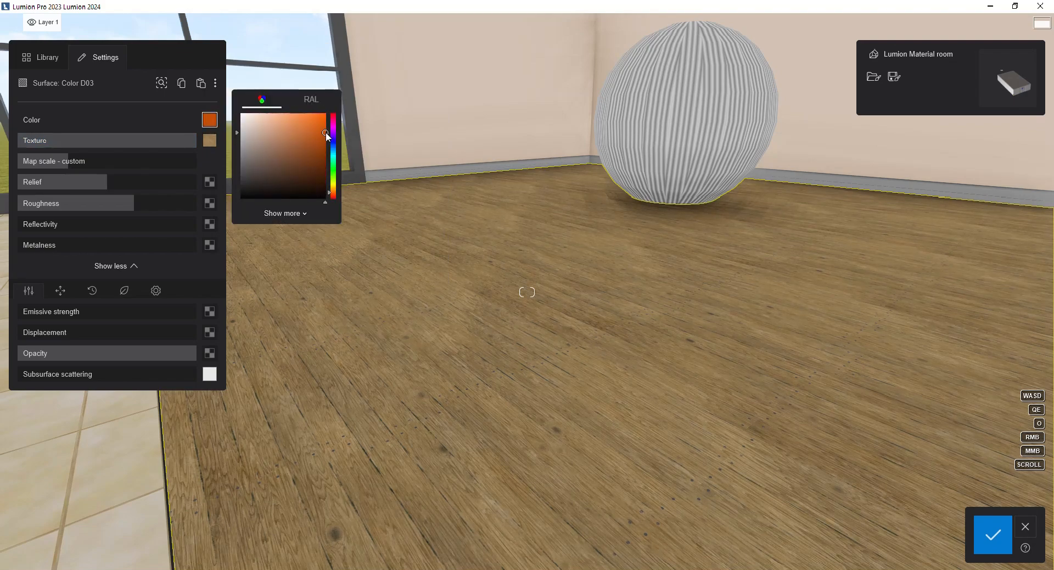
left_click(302, 156)
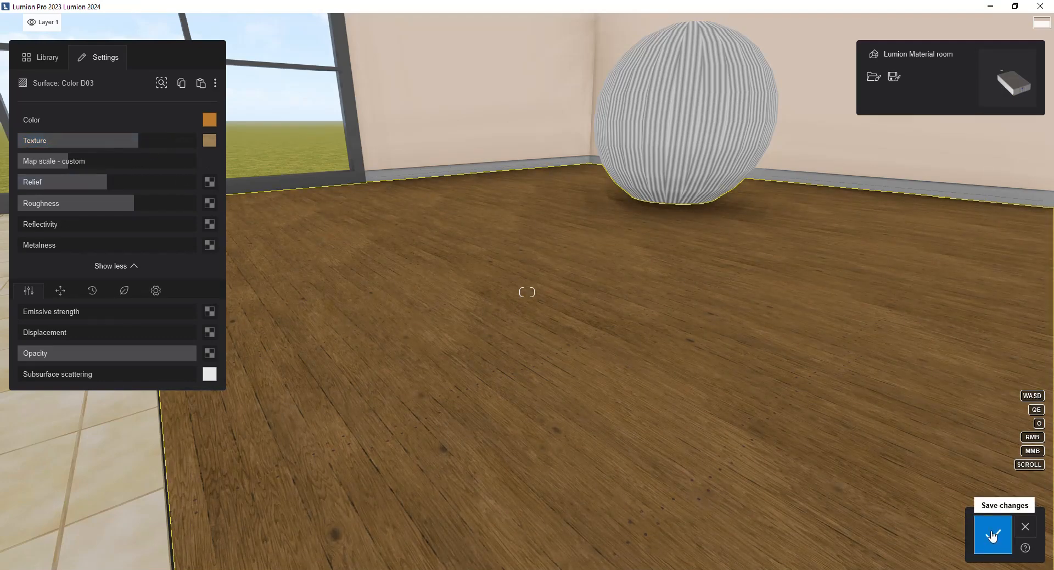
Save the orange-tinted floor material and sweep its relief strength down to zero.
left_click(993, 535)
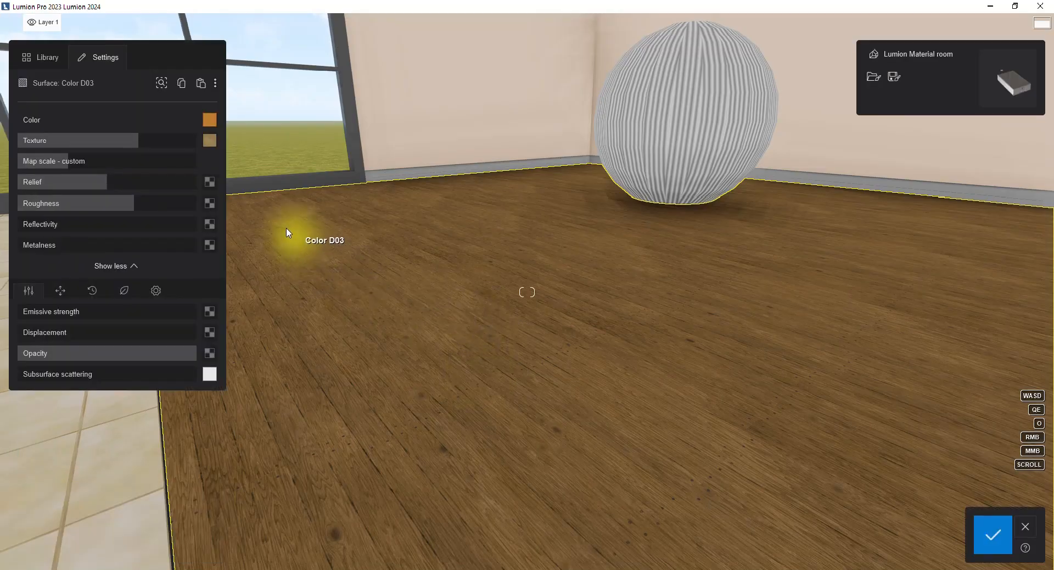
mouse_move(209, 183)
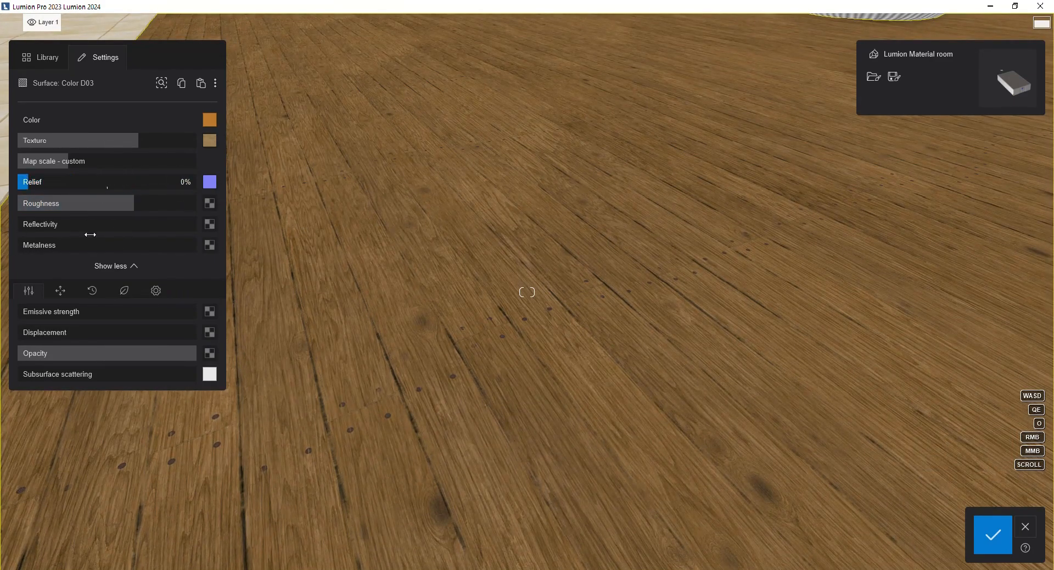
left_click_drag(23, 181, 107, 182)
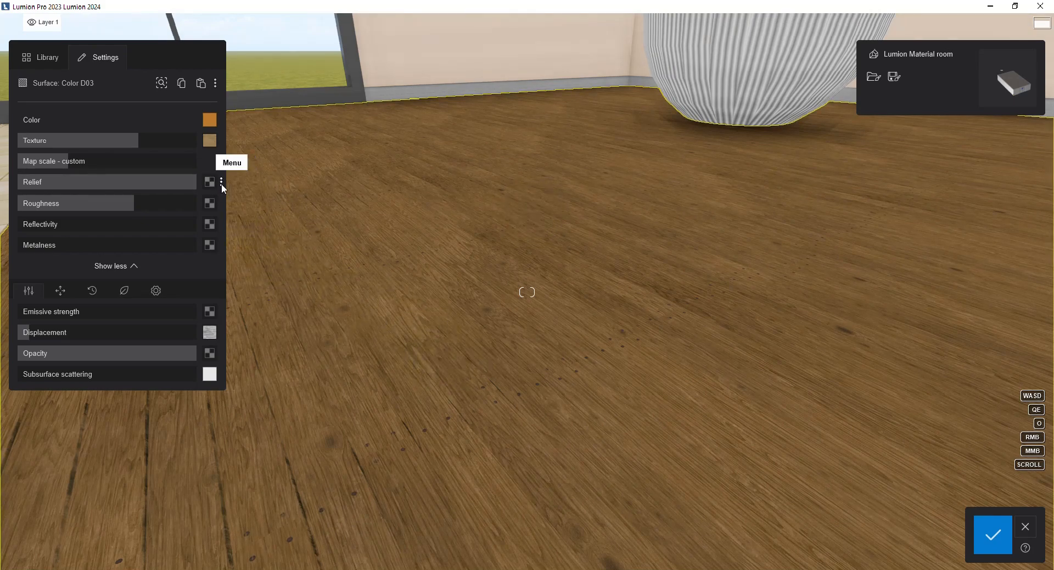
Generate a normal map from the wood texture and raise relief to 200%.
left_click(222, 182)
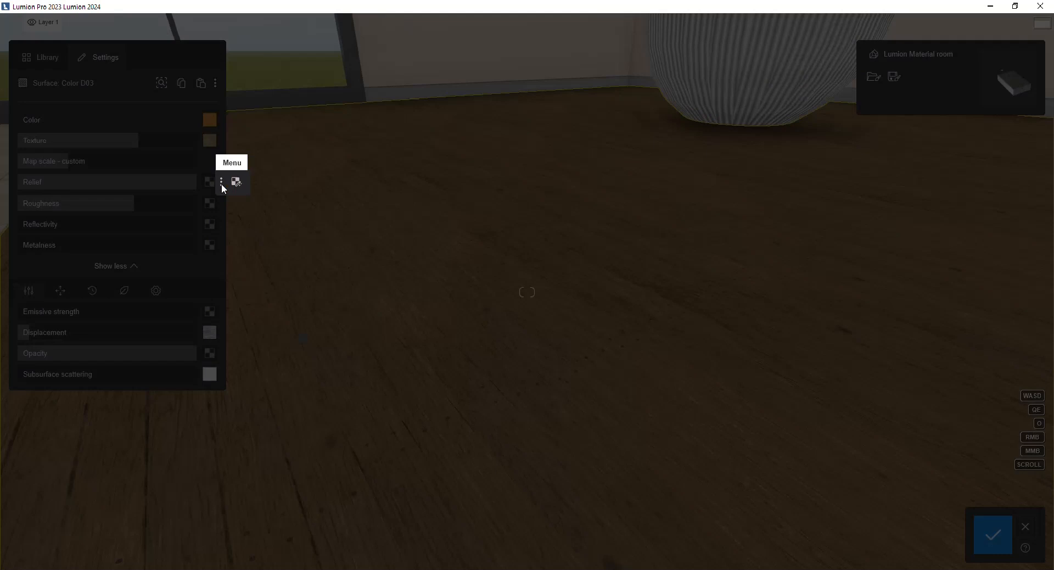
mouse_move(236, 183)
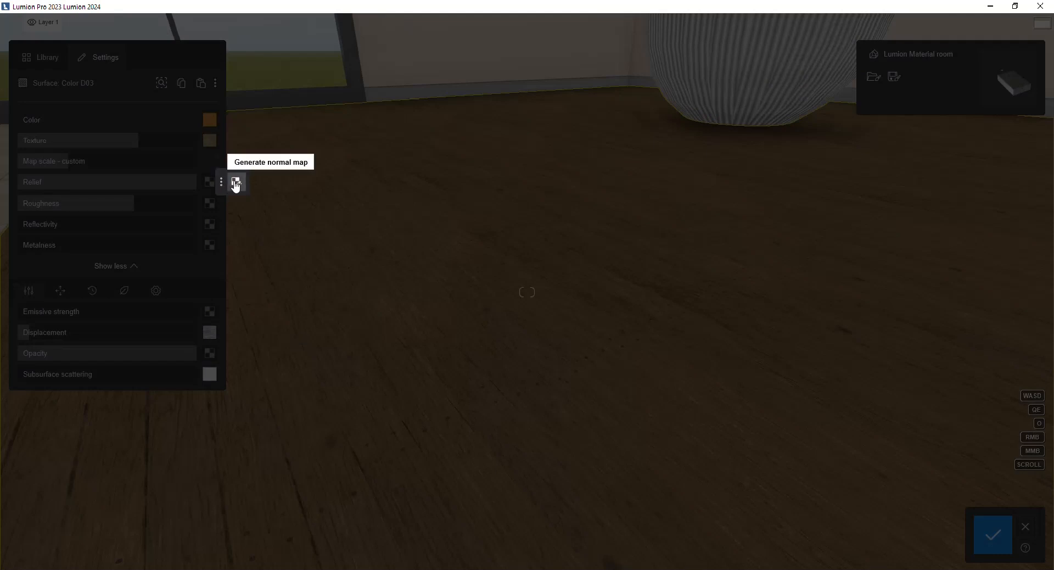
left_click(236, 181)
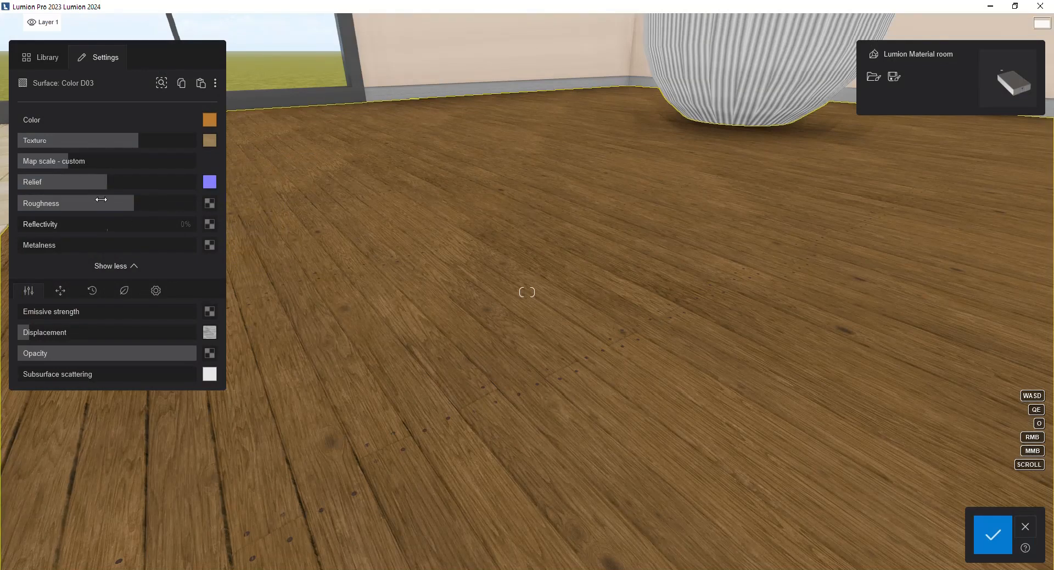
left_click_drag(101, 181, 195, 181)
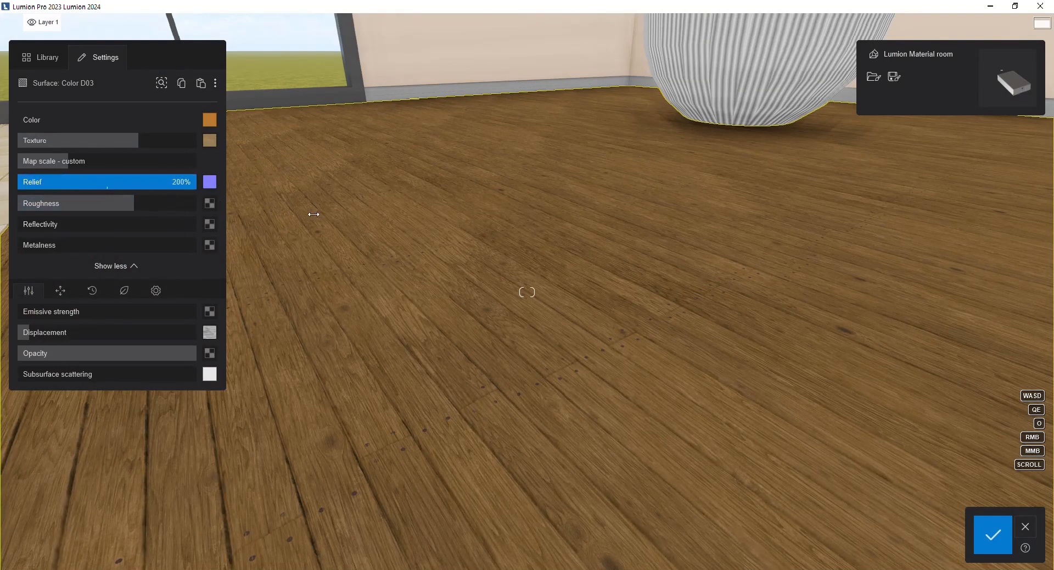
mouse_move(219, 181)
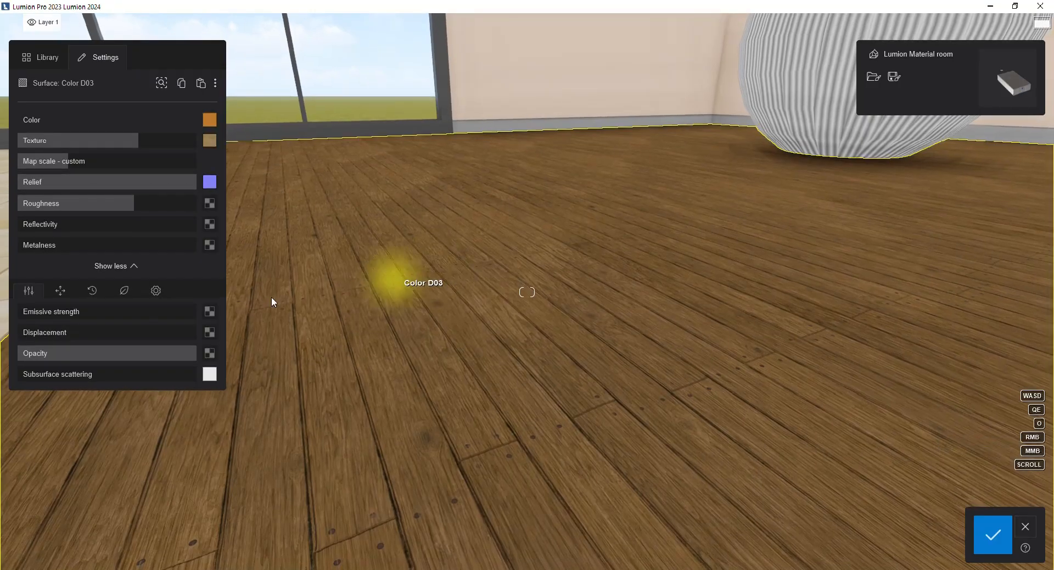
Attach a Planks026A displacement image and set displacement strength very low.
left_click(77, 139)
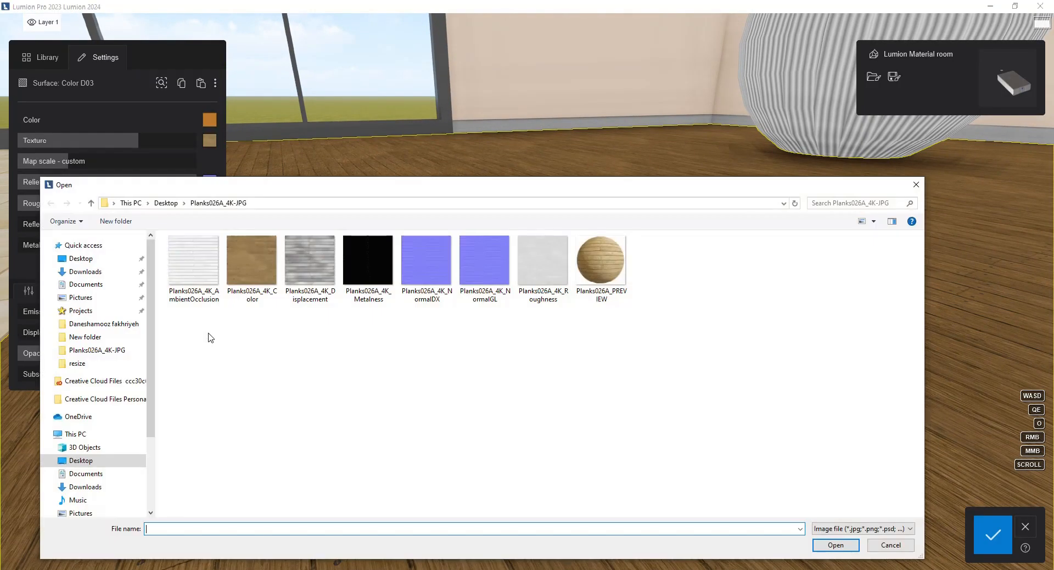
mouse_move(310, 262)
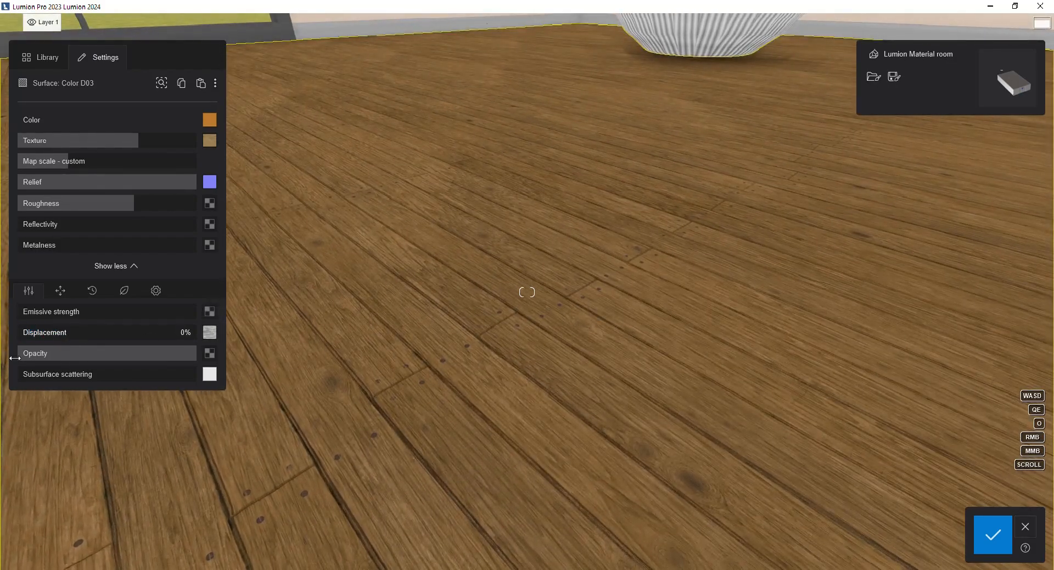
left_click_drag(22, 332, 40, 332)
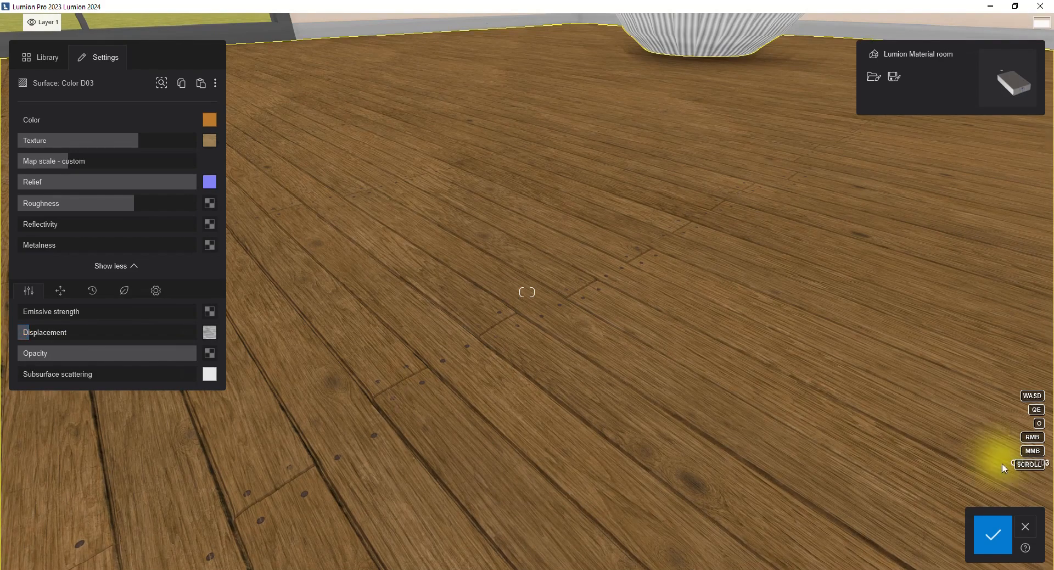
mouse_move(749, 335)
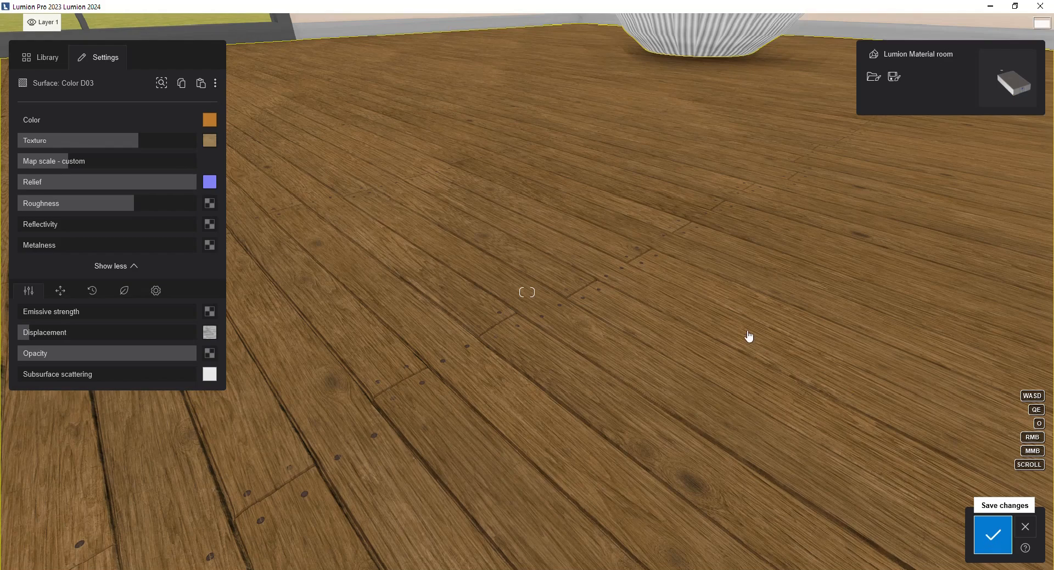
mouse_move(991, 536)
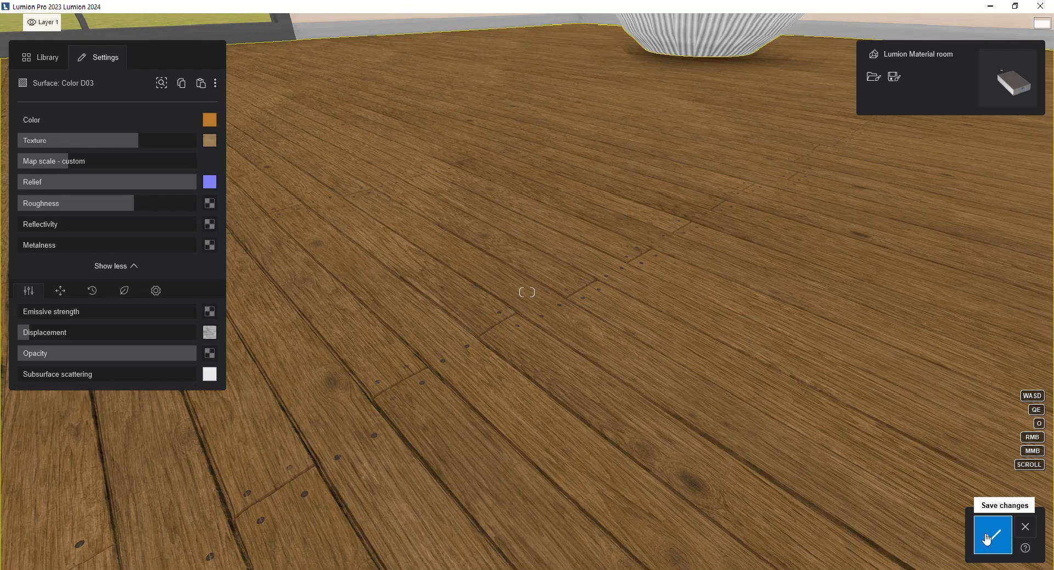
Save the plank floor material with its texture, relief and displacement.
left_click(991, 535)
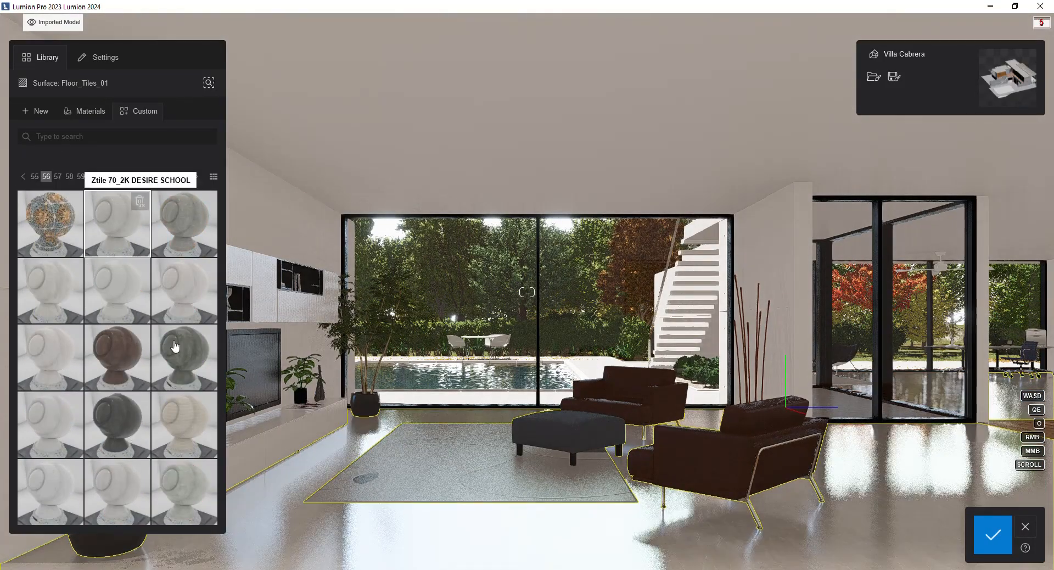
Browse a custom material in the other project's library before returning to the room scene.
left_click(23, 177)
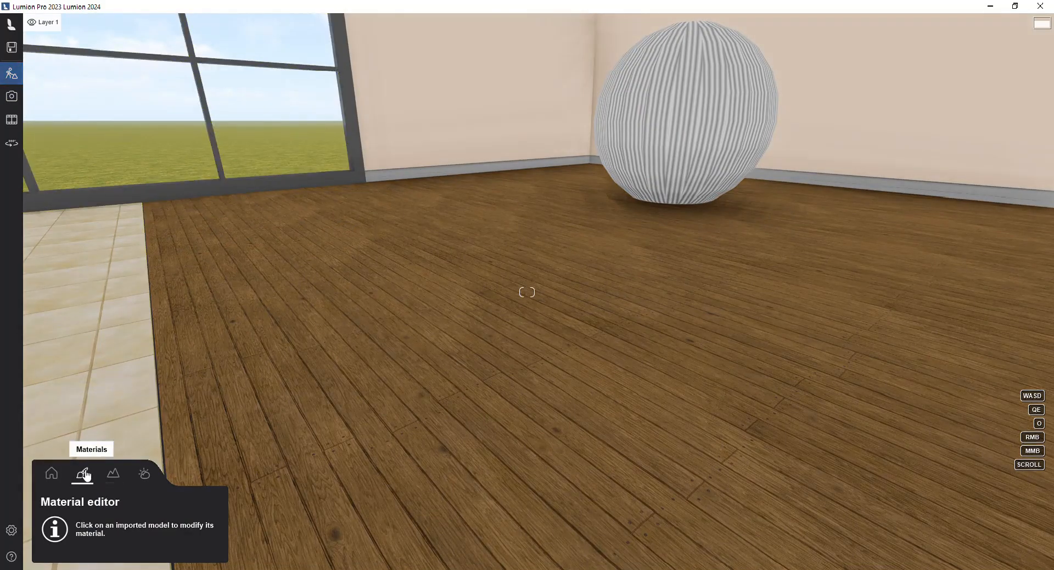
Add a roughness map to the plank floor material ahead of lowering roughness to 58%.
left_click(526, 292)
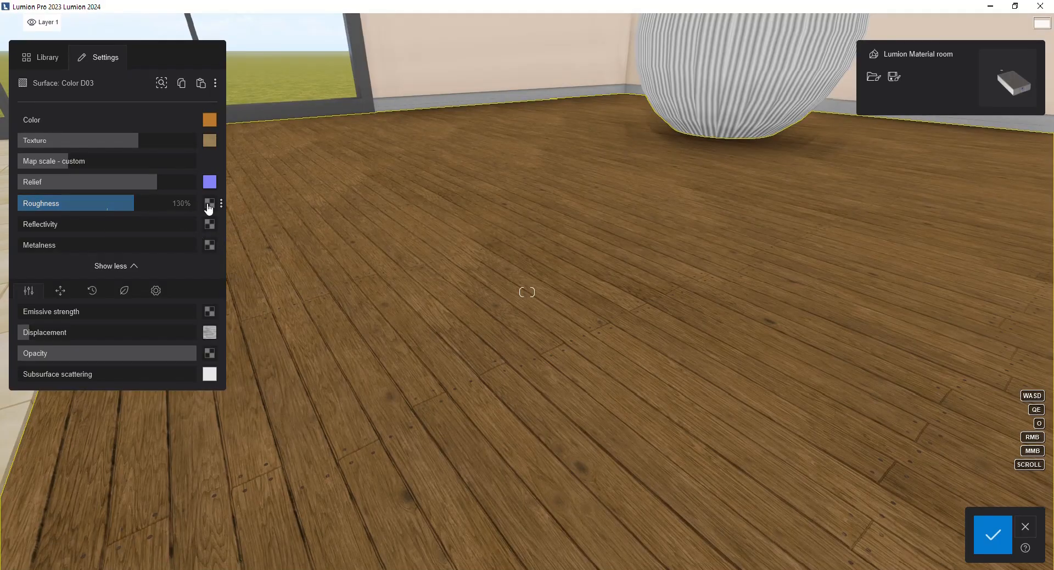
left_click(208, 203)
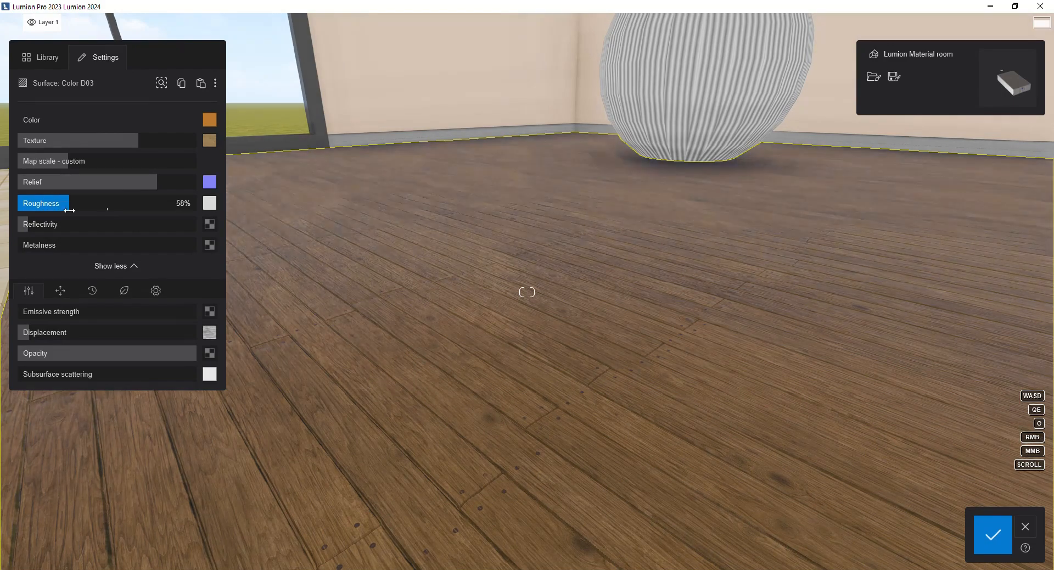
Lower the wooden floor's Reflectivity slider to a low percentage.
left_click(41, 224)
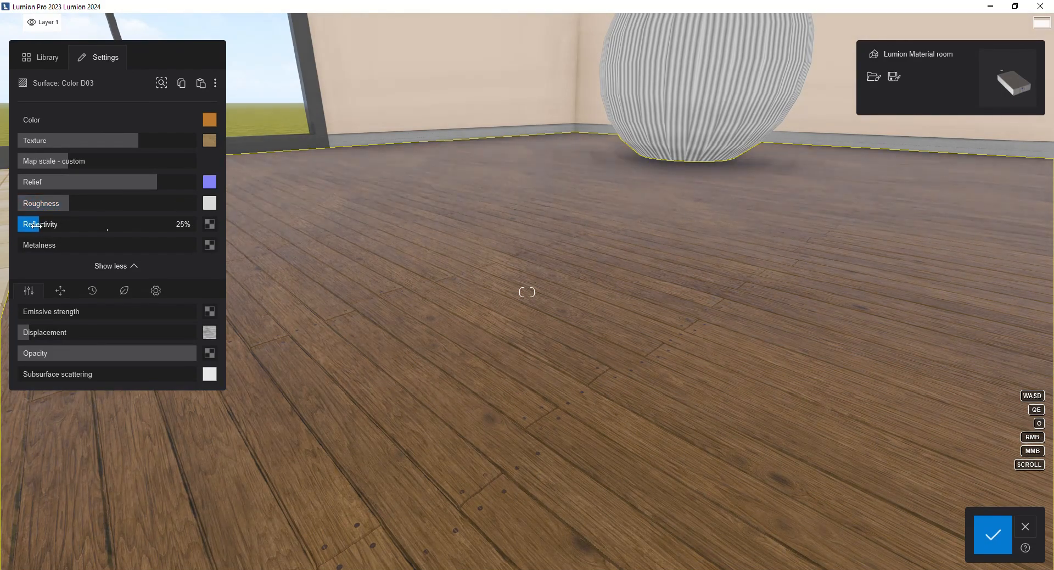
left_click_drag(60, 224, 26, 224)
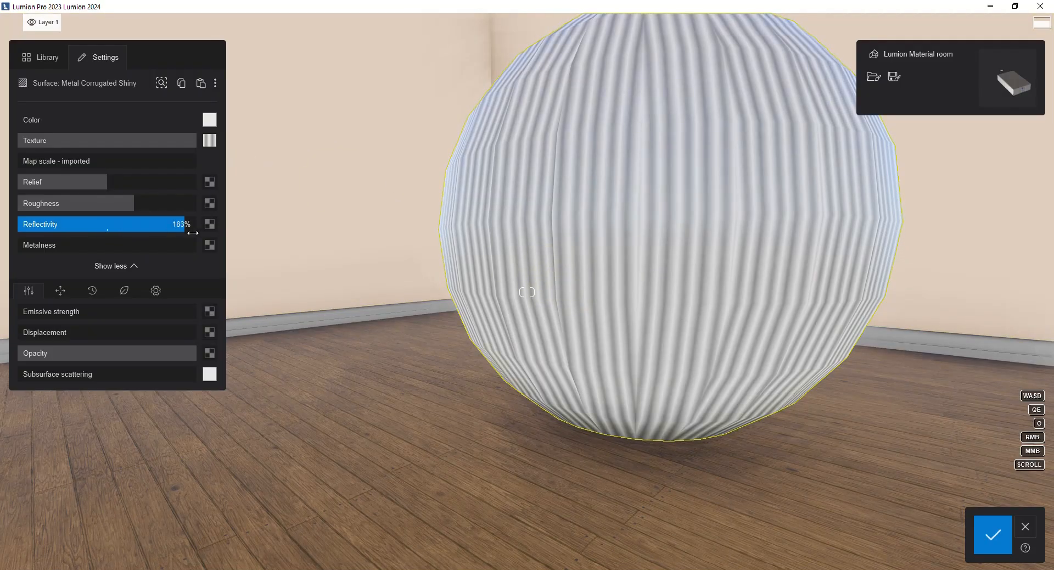
Raise the Metal Corrugated Shiny sphere's reflectivity to about 183%.
left_click(105, 140)
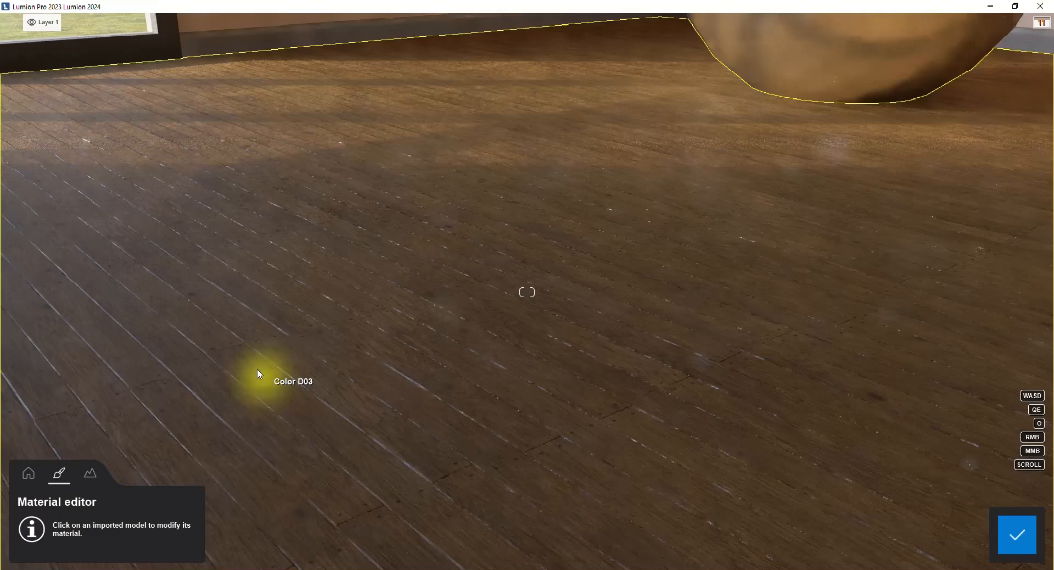
In the floor's Advanced settings, drag Clearcoat from 100% down to 0% and save.
left_click(260, 373)
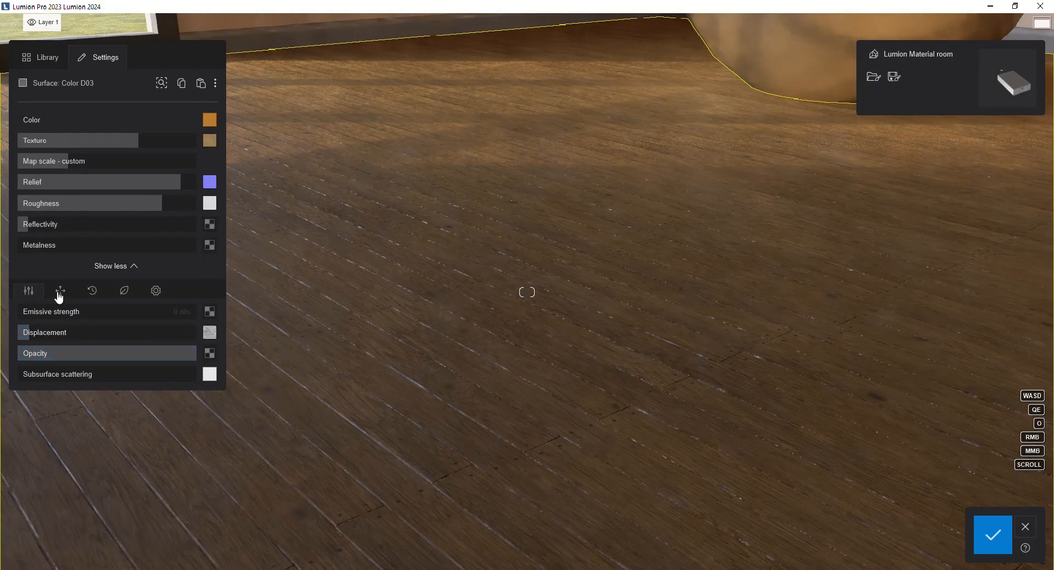
left_click(124, 290)
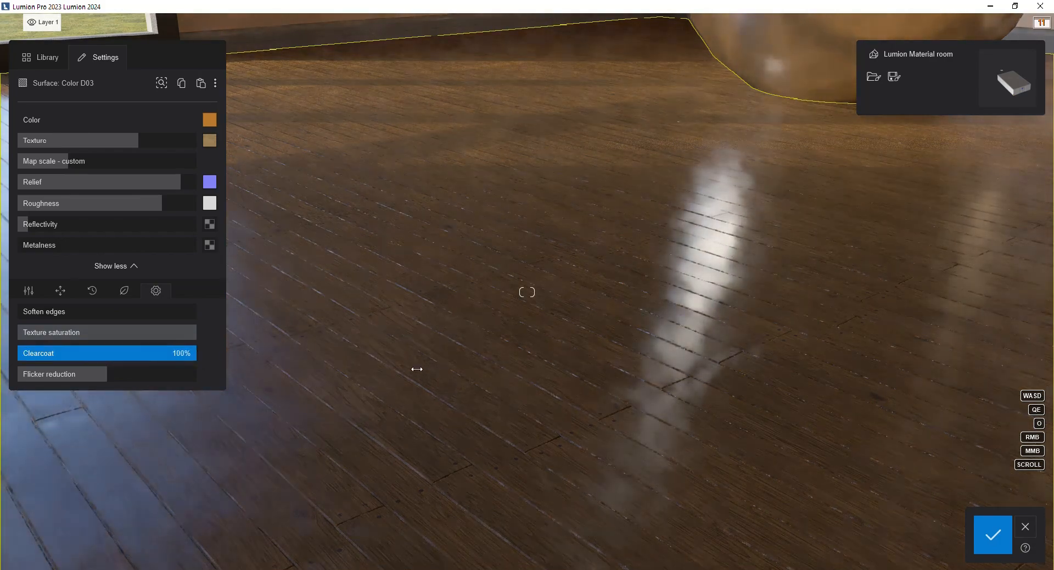
left_click_drag(180, 352, 19, 352)
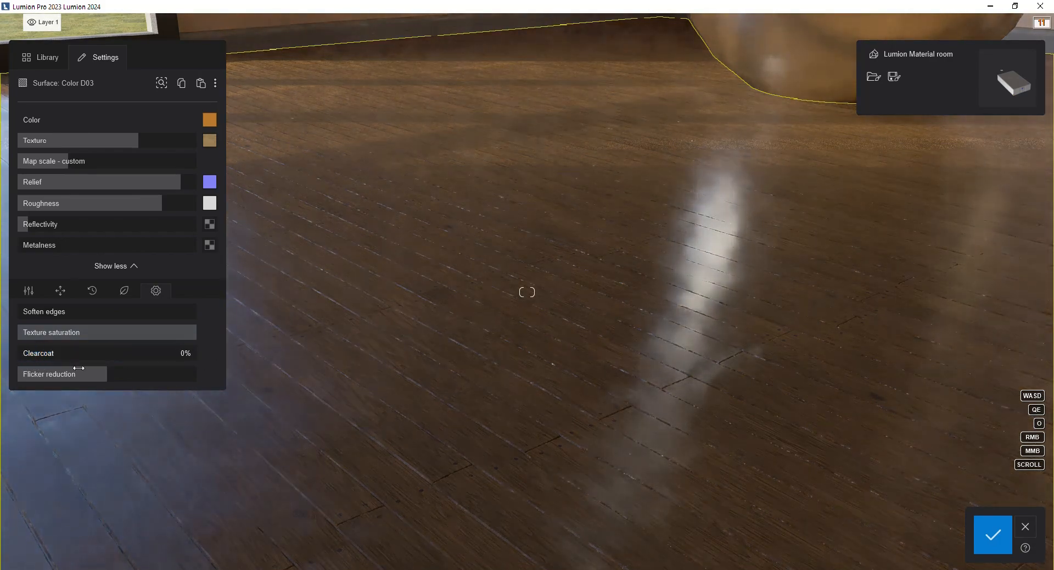
mouse_move(996, 547)
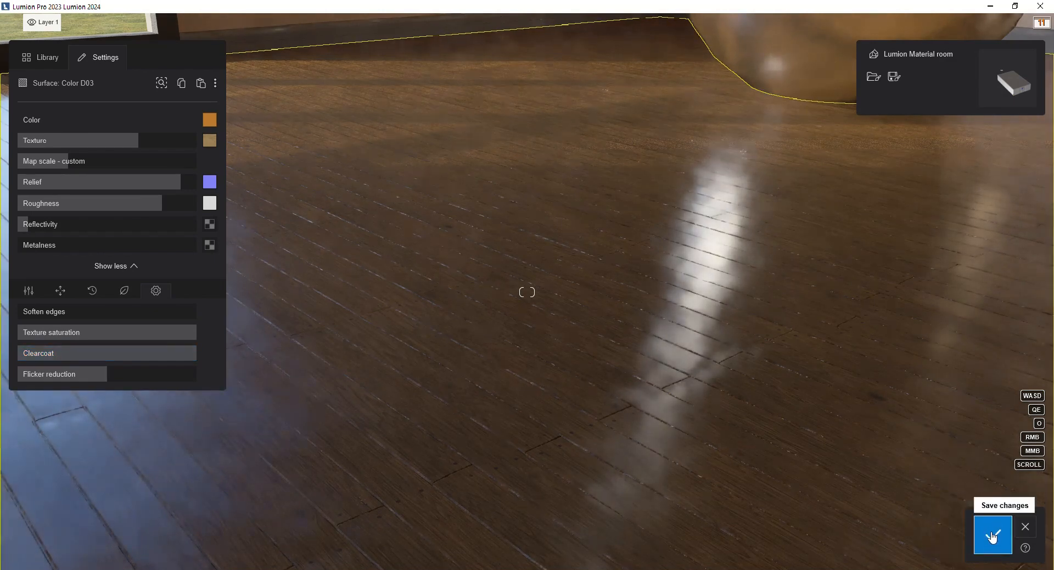
left_click(993, 535)
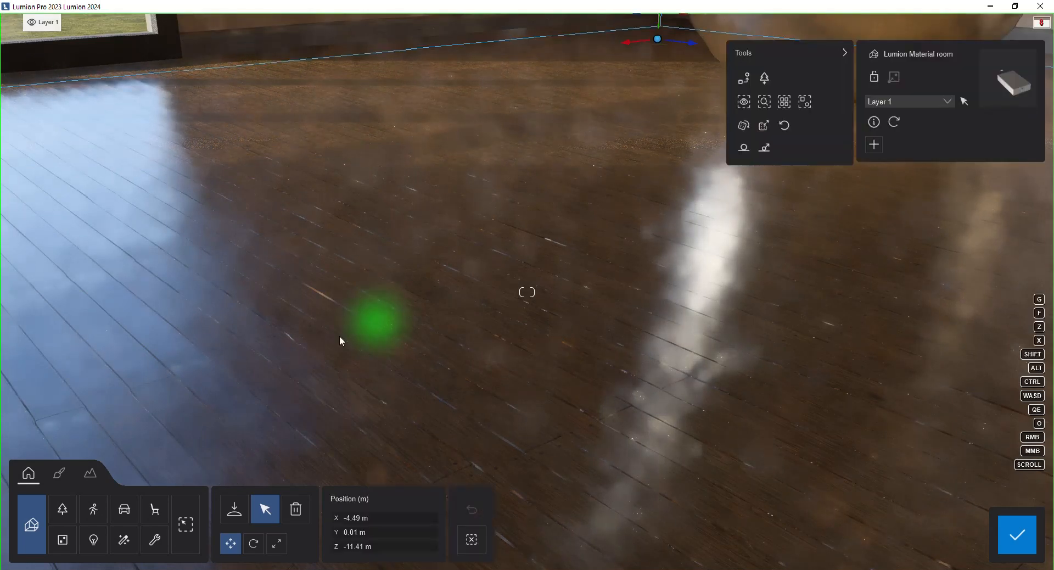
Reopen the floor material and set Clearcoat back to 0%, then save.
left_click(58, 474)
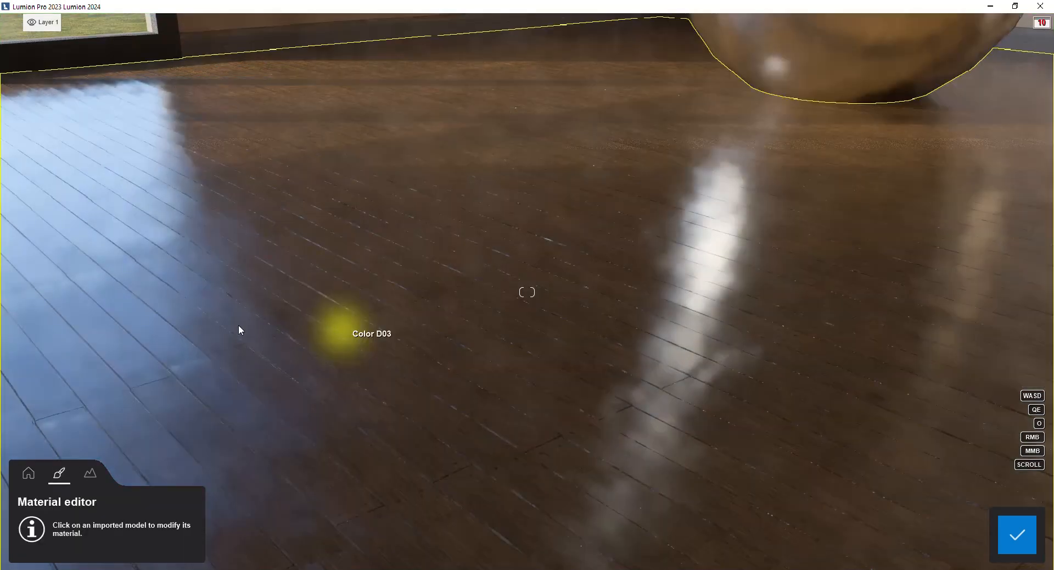
mouse_move(263, 305)
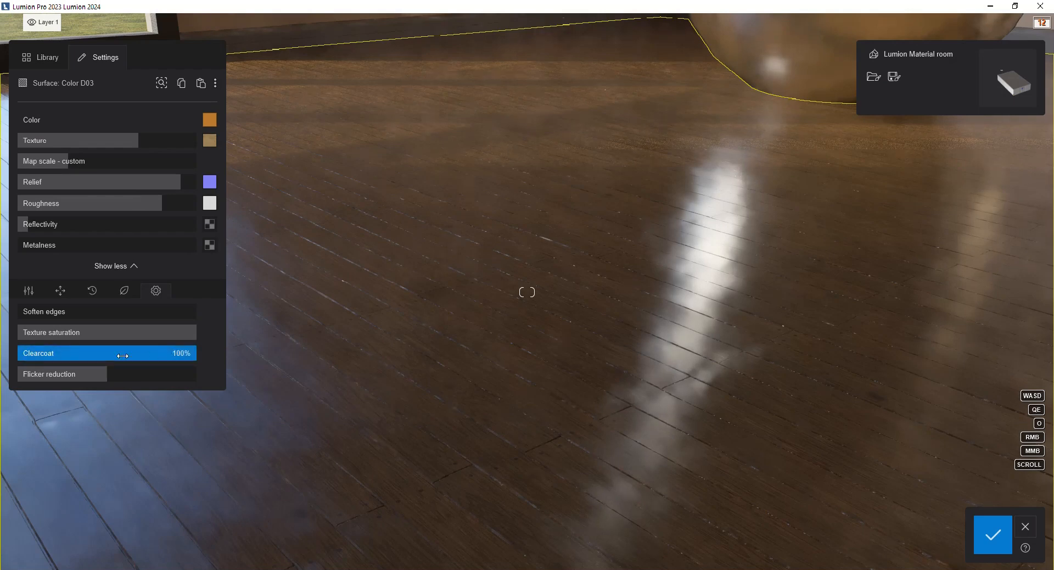
left_click_drag(121, 353, 17, 352)
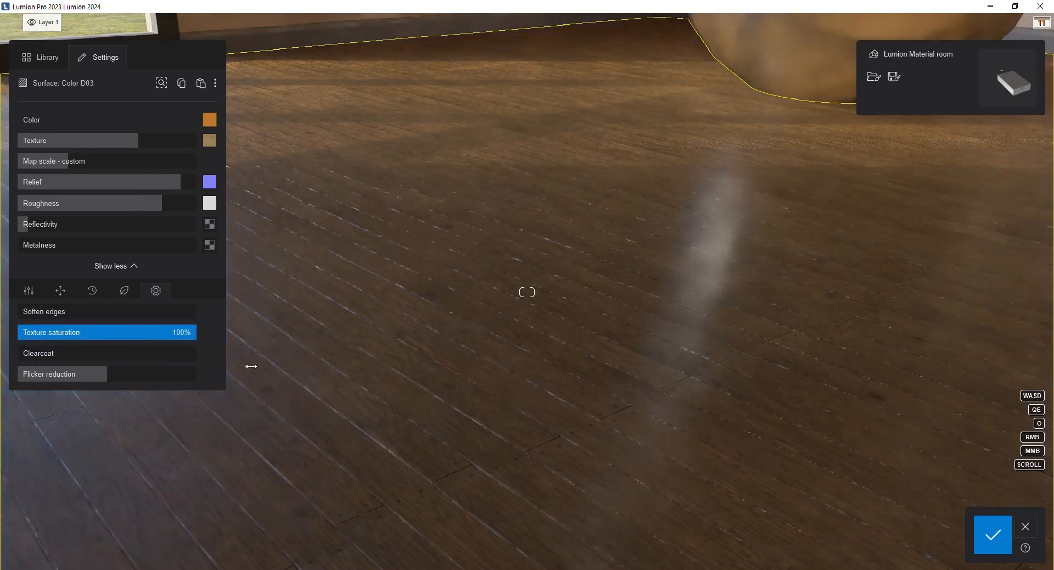
left_click(993, 535)
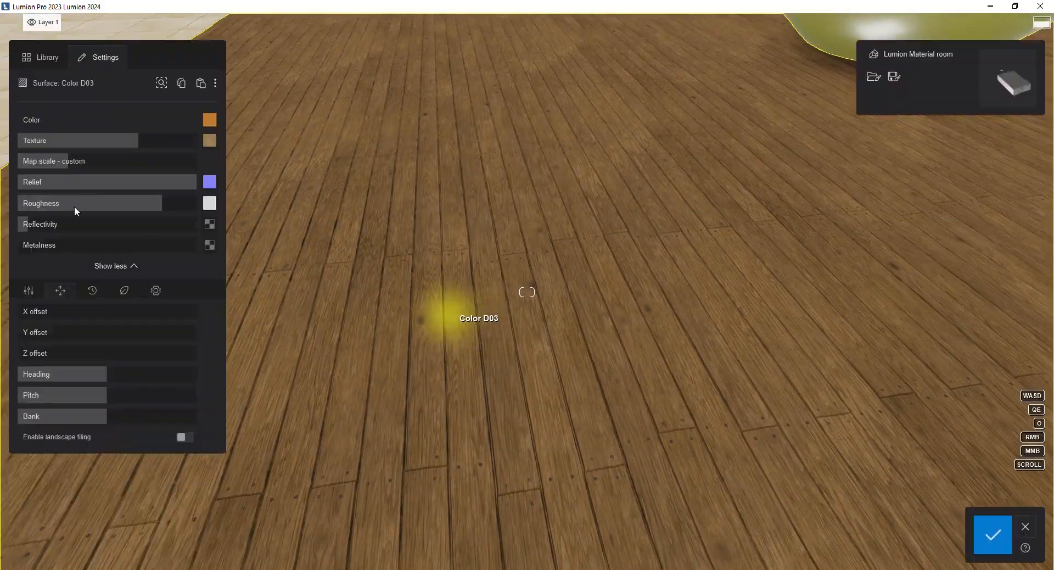
left_click(28, 290)
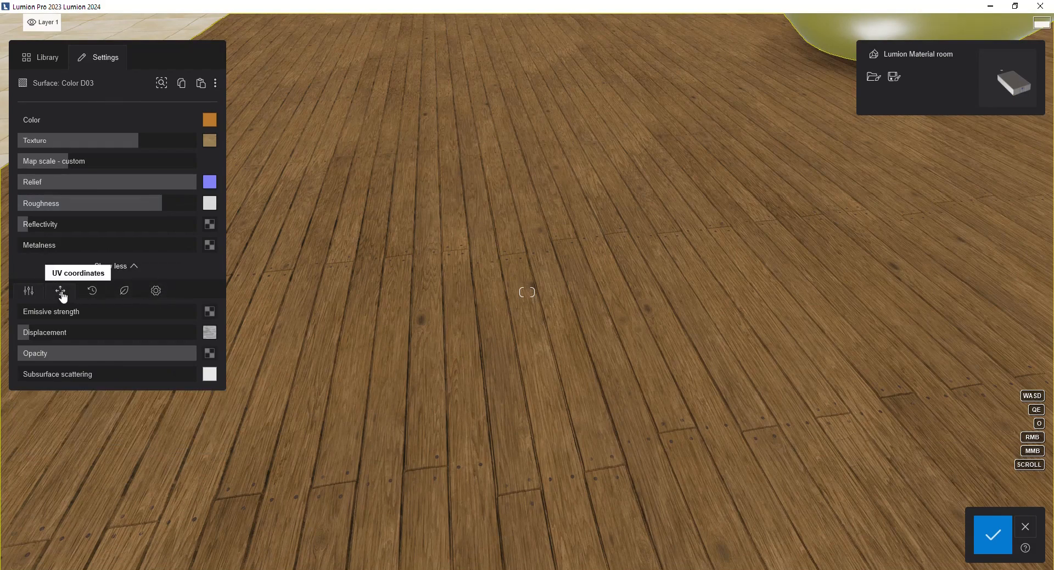
left_click(59, 291)
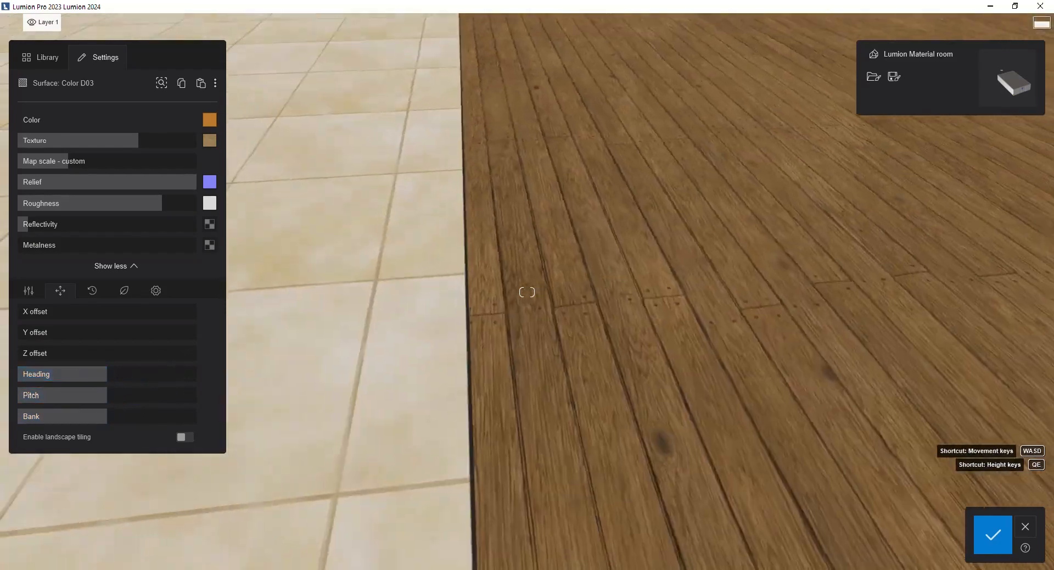
left_click(990, 535)
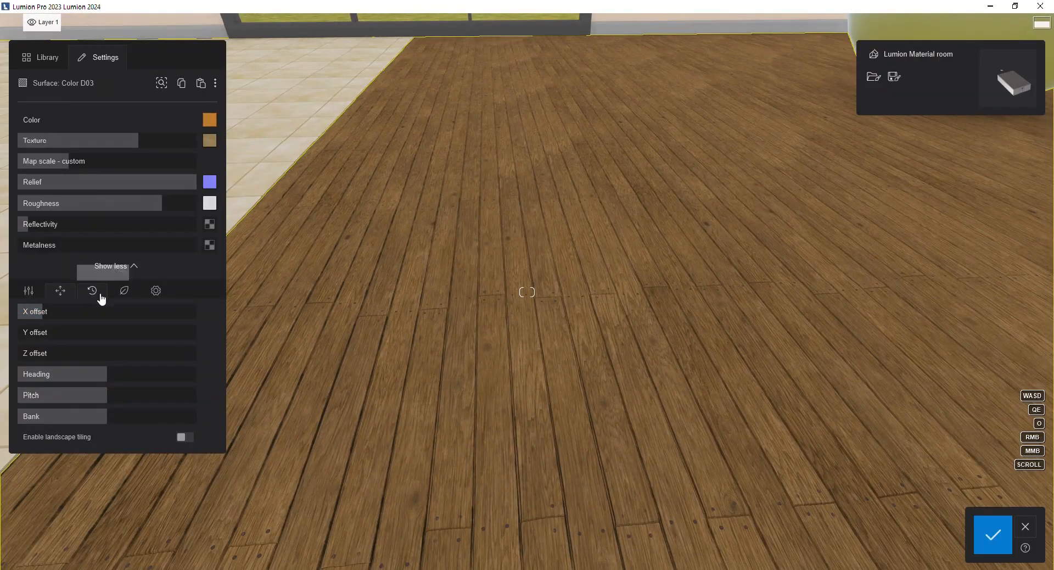
Preview the floor's weathering from light strength up to full 100%.
left_click(92, 290)
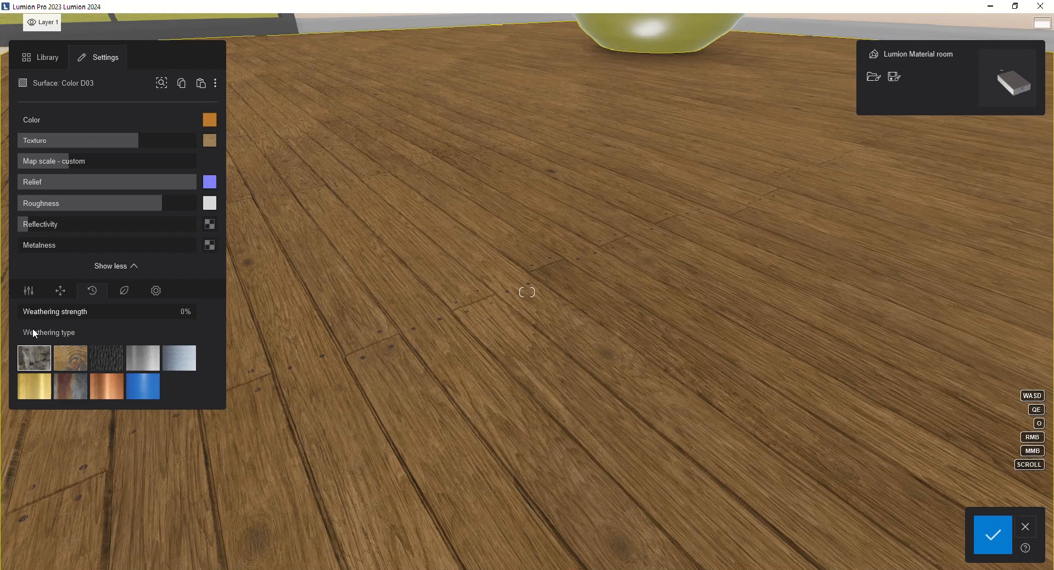
left_click_drag(22, 311, 61, 311)
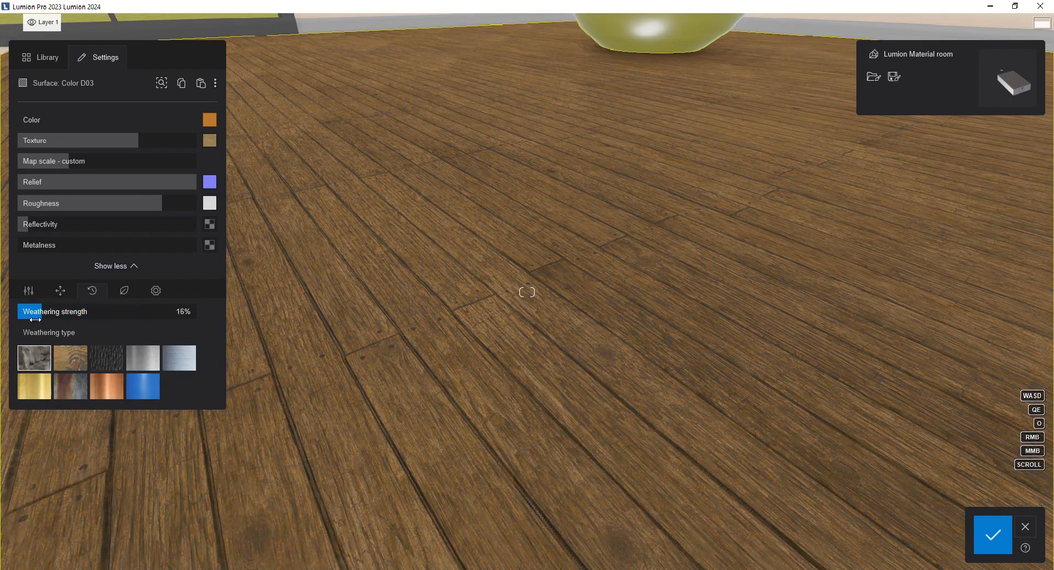
left_click_drag(39, 311, 155, 311)
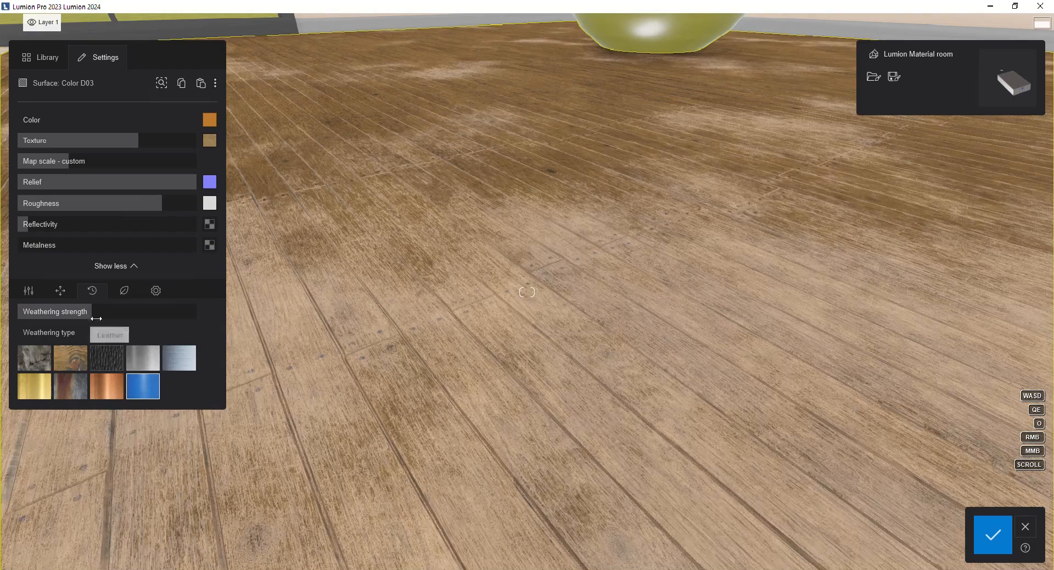
left_click_drag(98, 311, 22, 311)
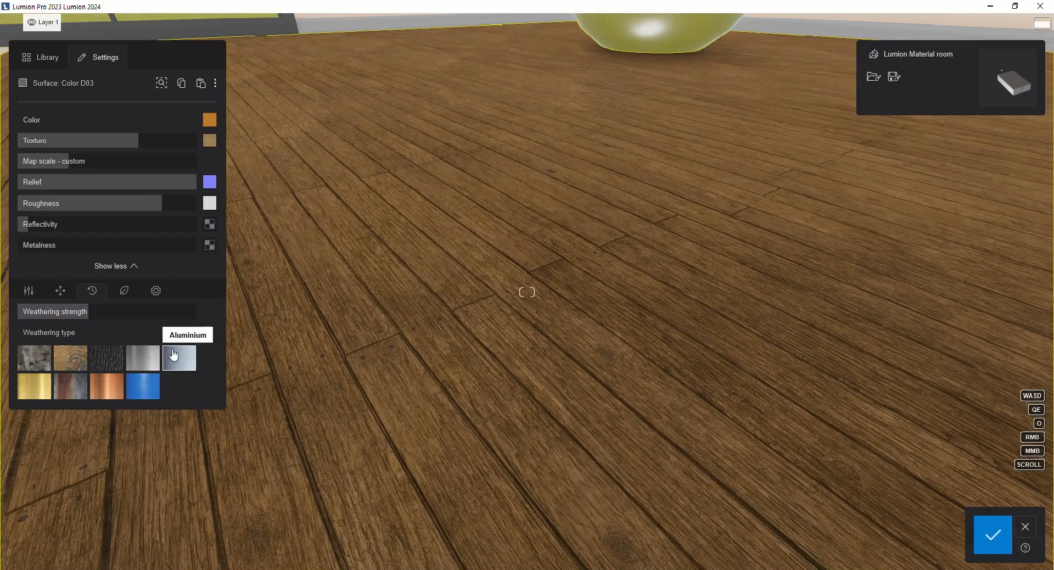
left_click_drag(23, 311, 195, 310)
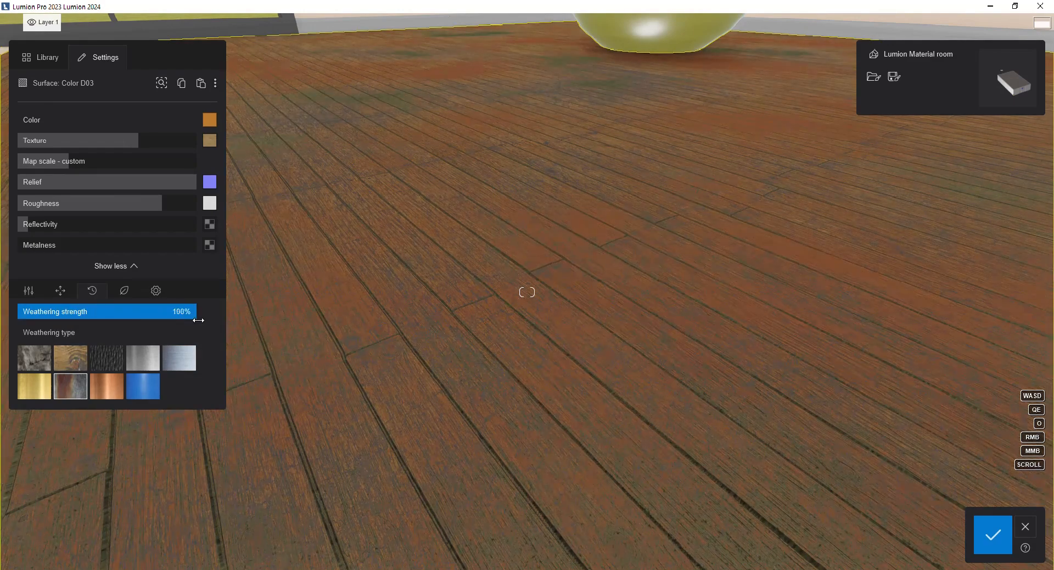
Try a different weathering type and settle on a light 10% strength.
left_click(106, 358)
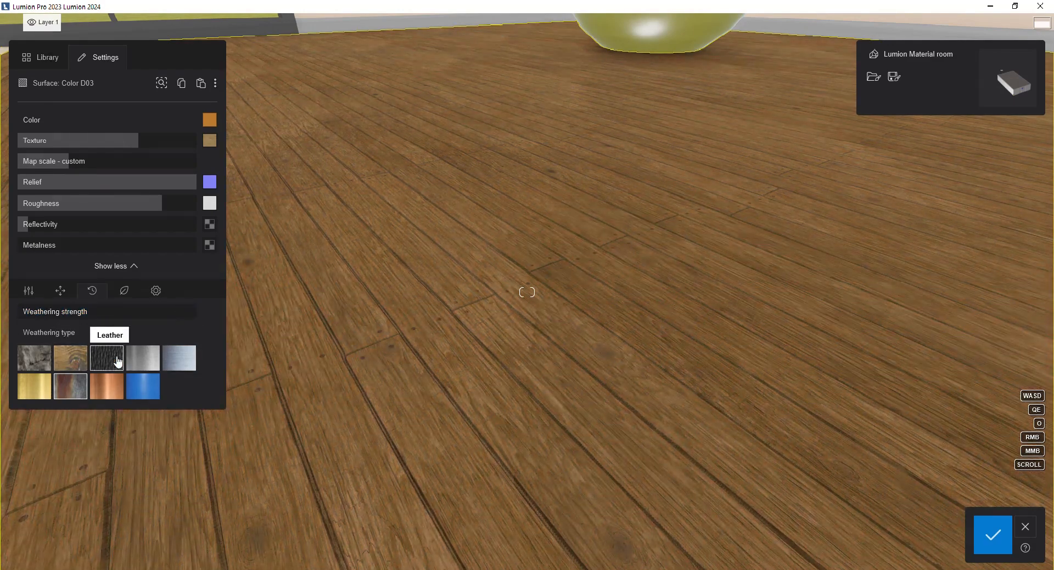
left_click_drag(23, 311, 101, 311)
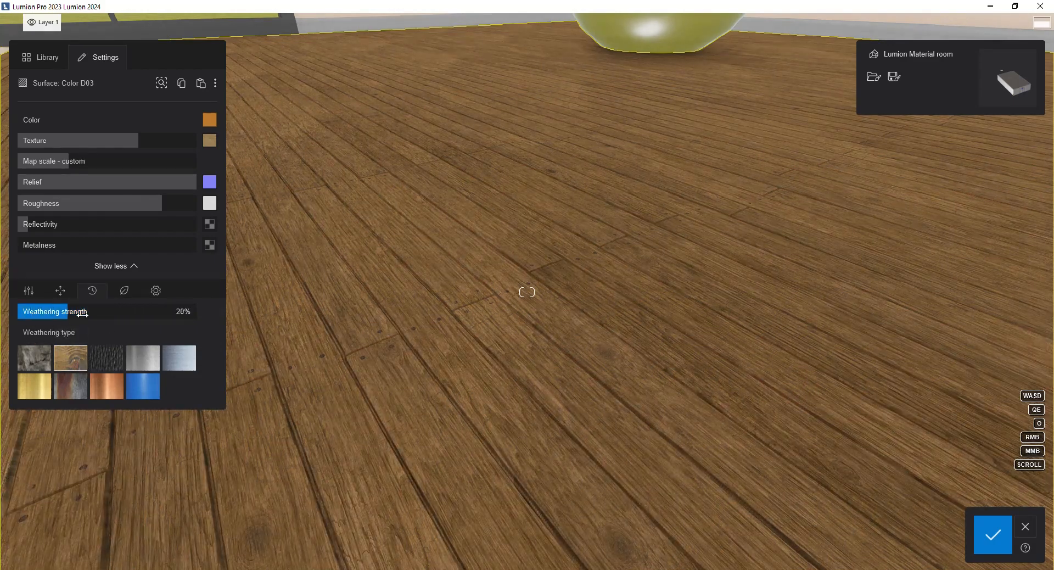
left_click_drag(61, 311, 40, 311)
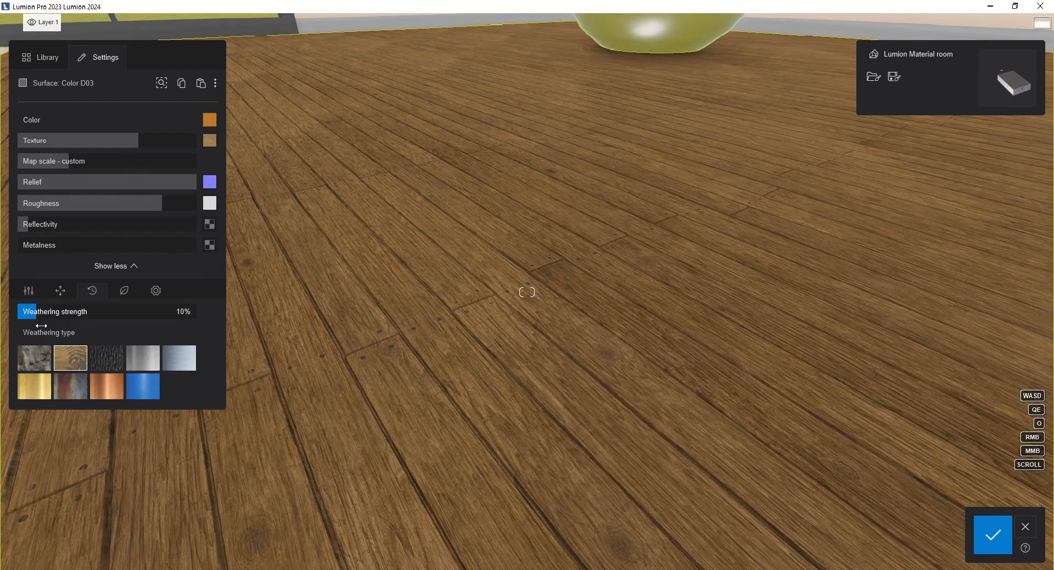